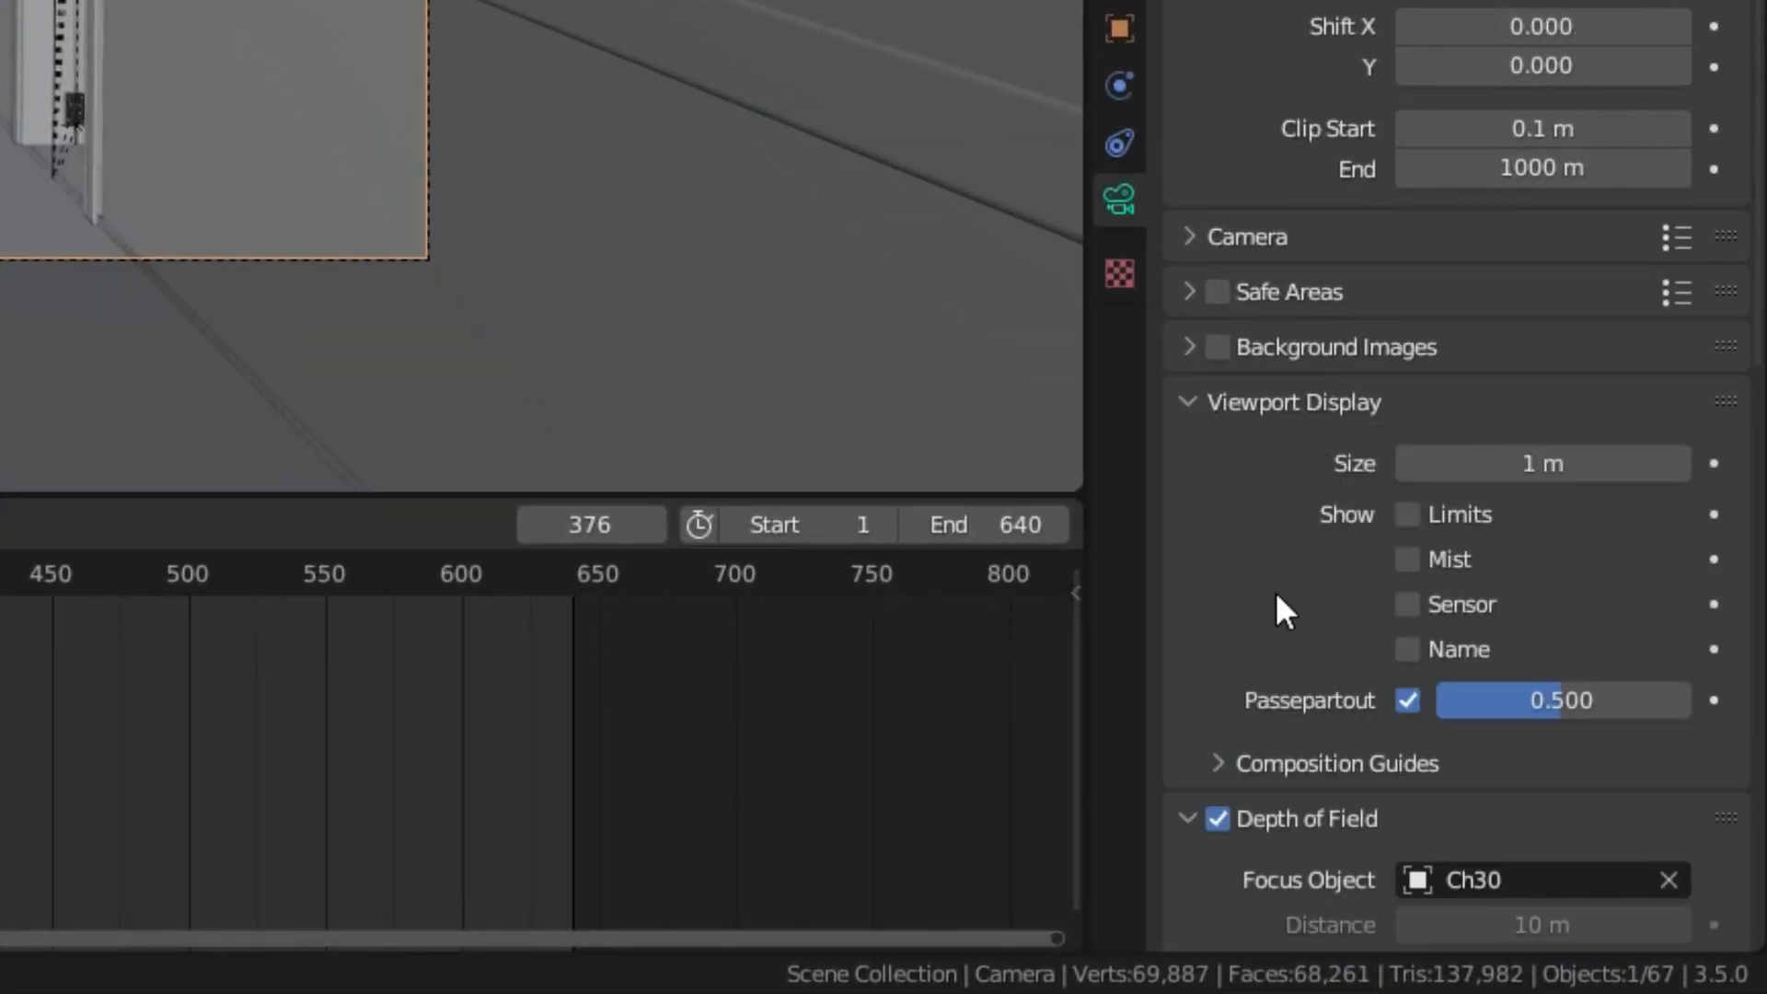
Add a mesh cylinder at the 3D cursor, between the two corridor doors
left_click(1339, 763)
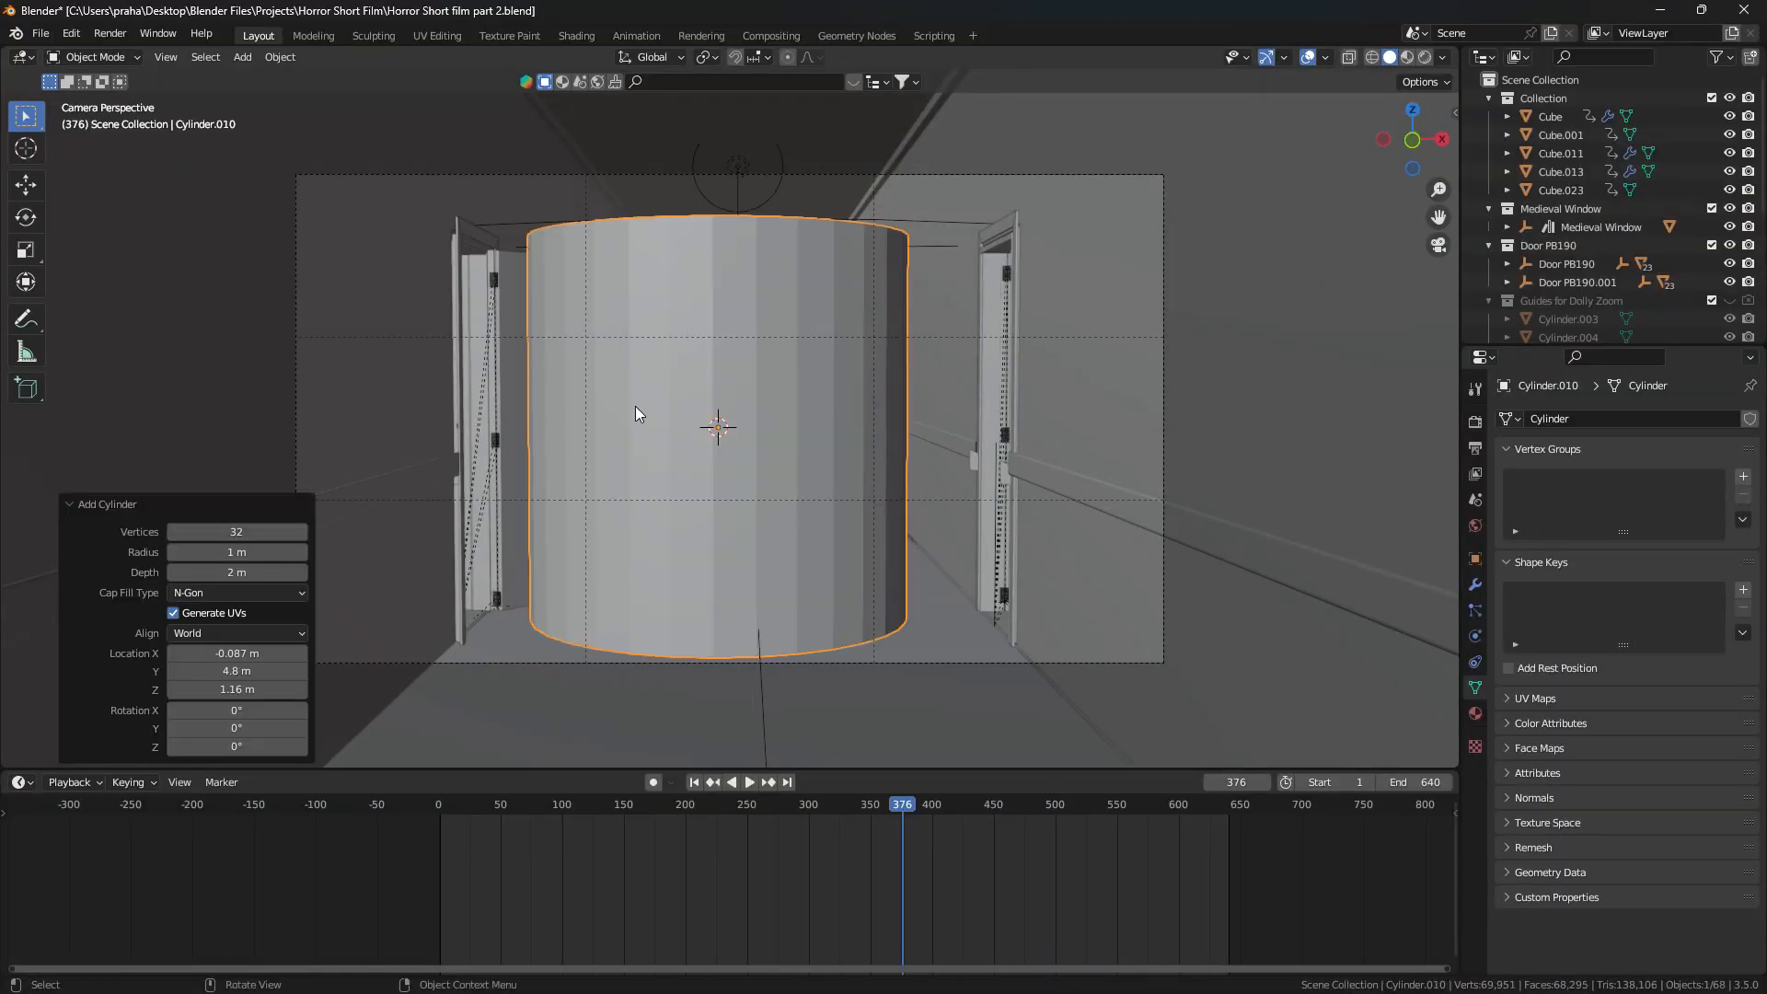
Scale the cylinder into a thin rod and duplicate it onto the thirds guide lines
key("s")
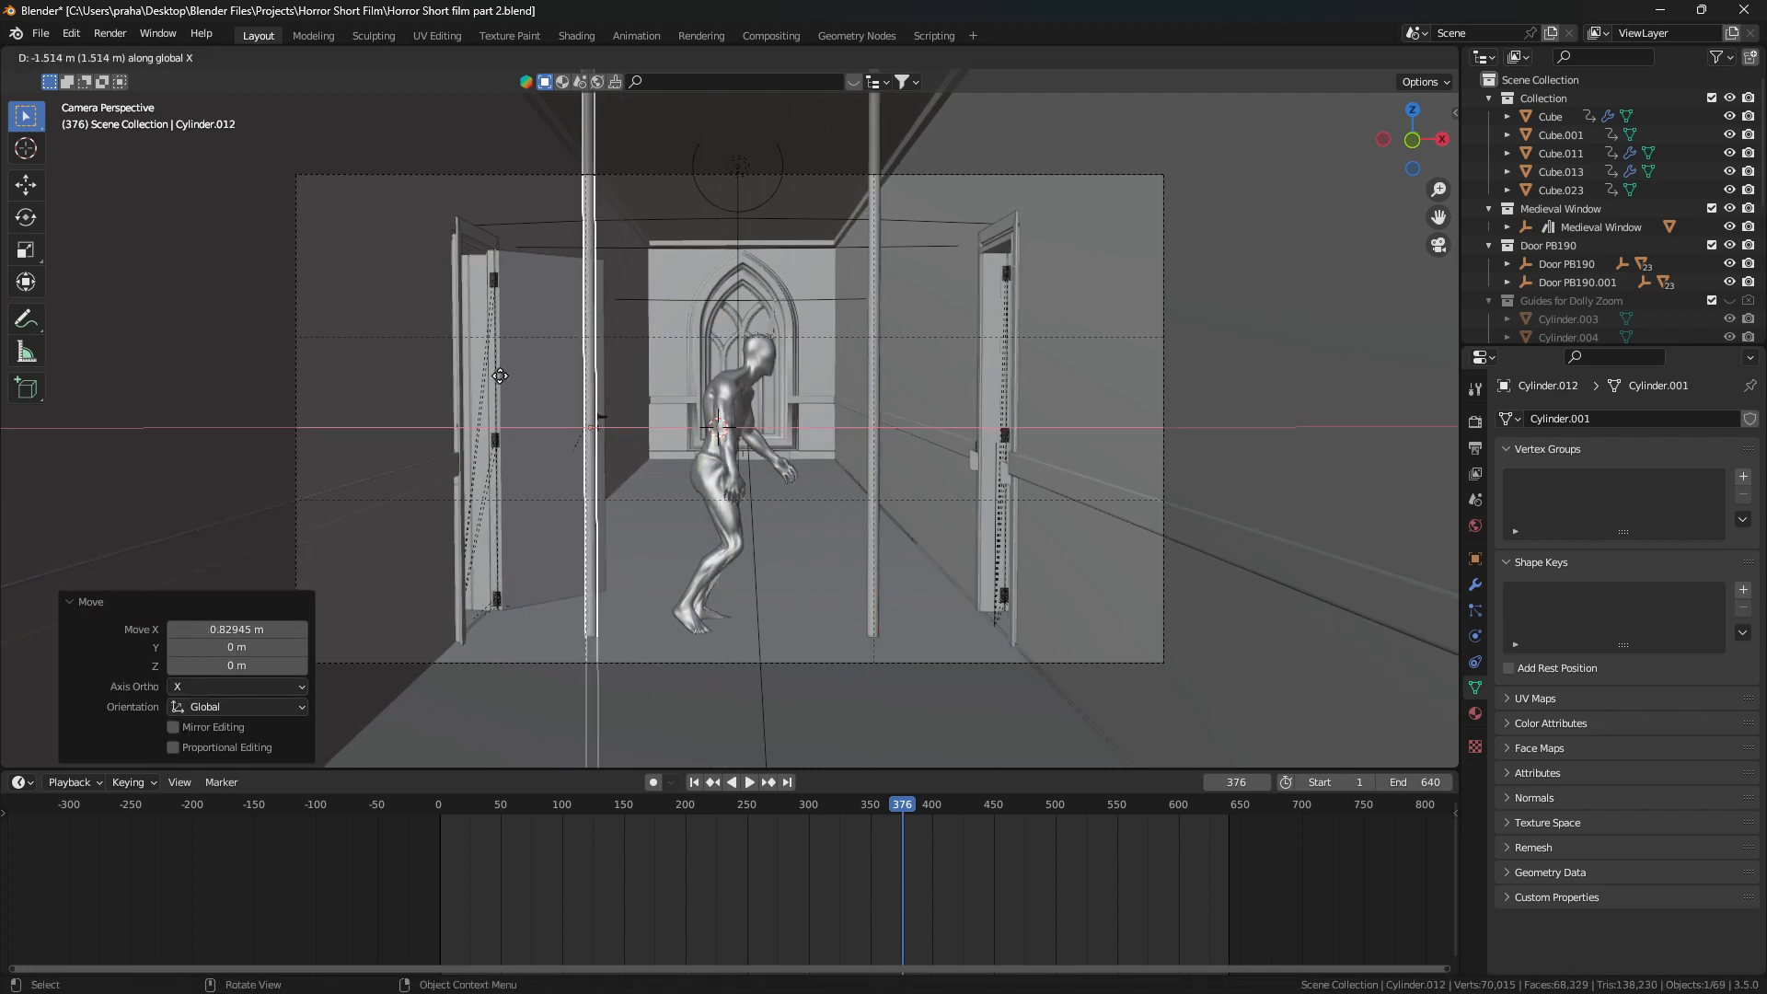
key("shift+d")
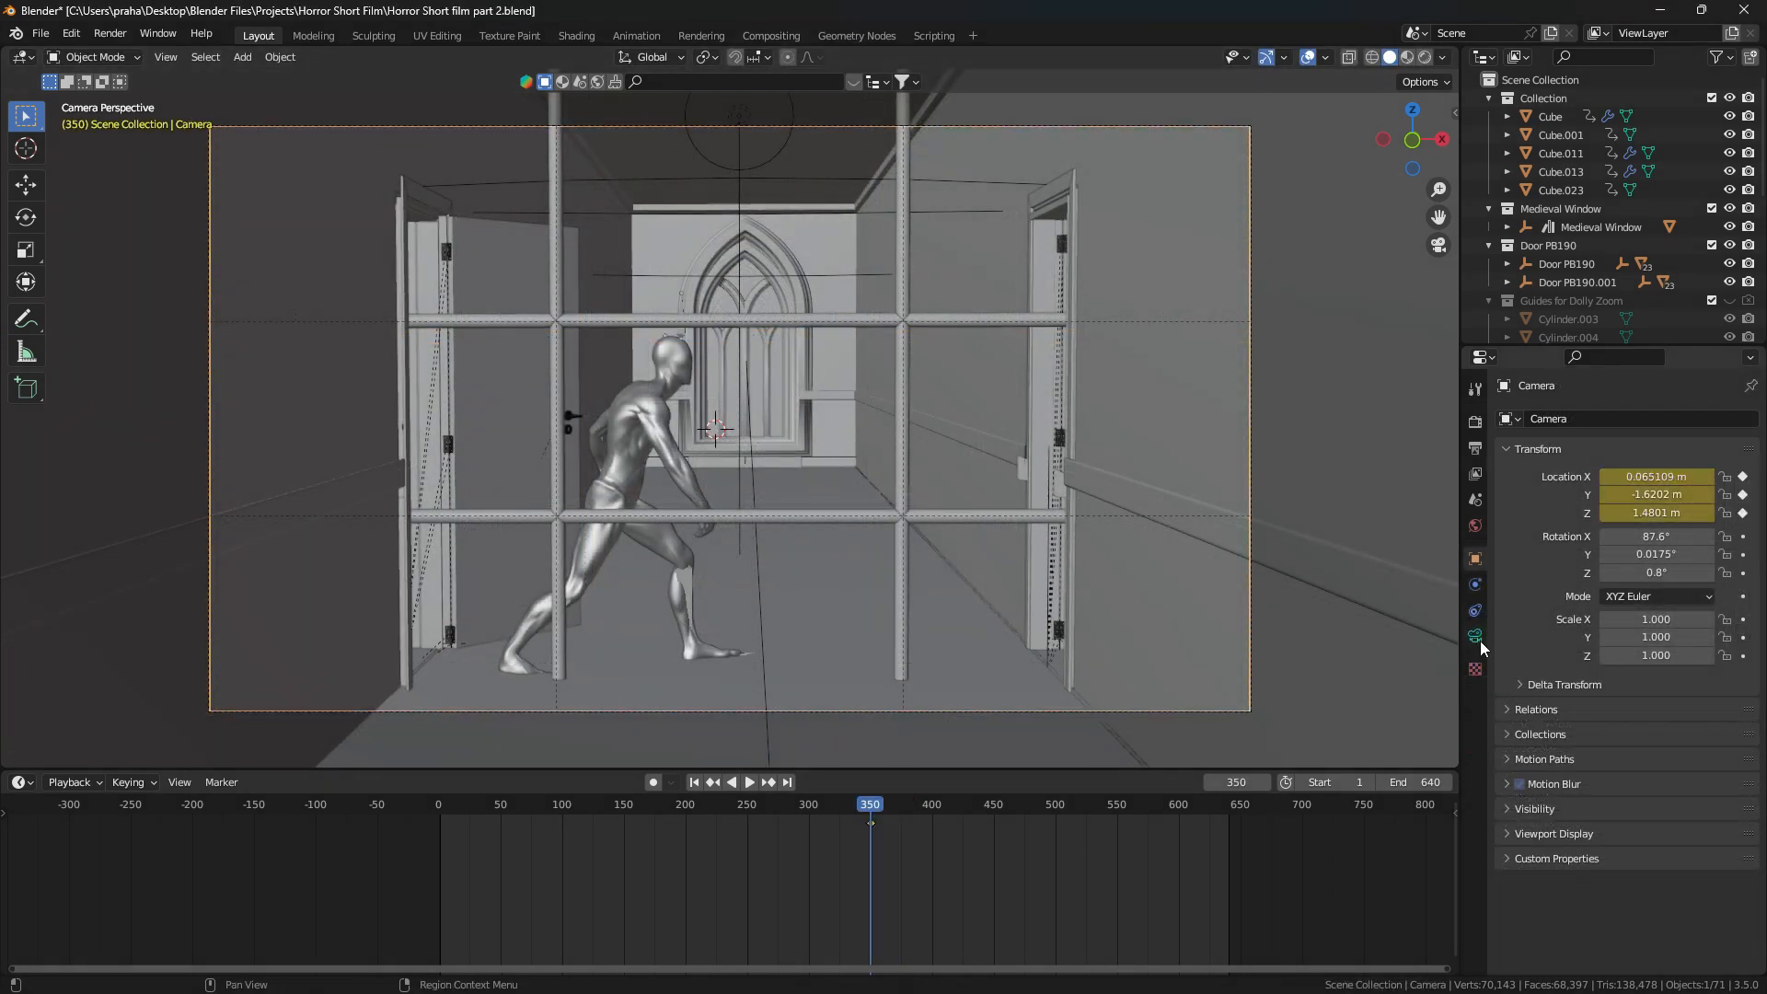
Show the camera's lens settings and move the timeline to frame 500
left_click(1475, 635)
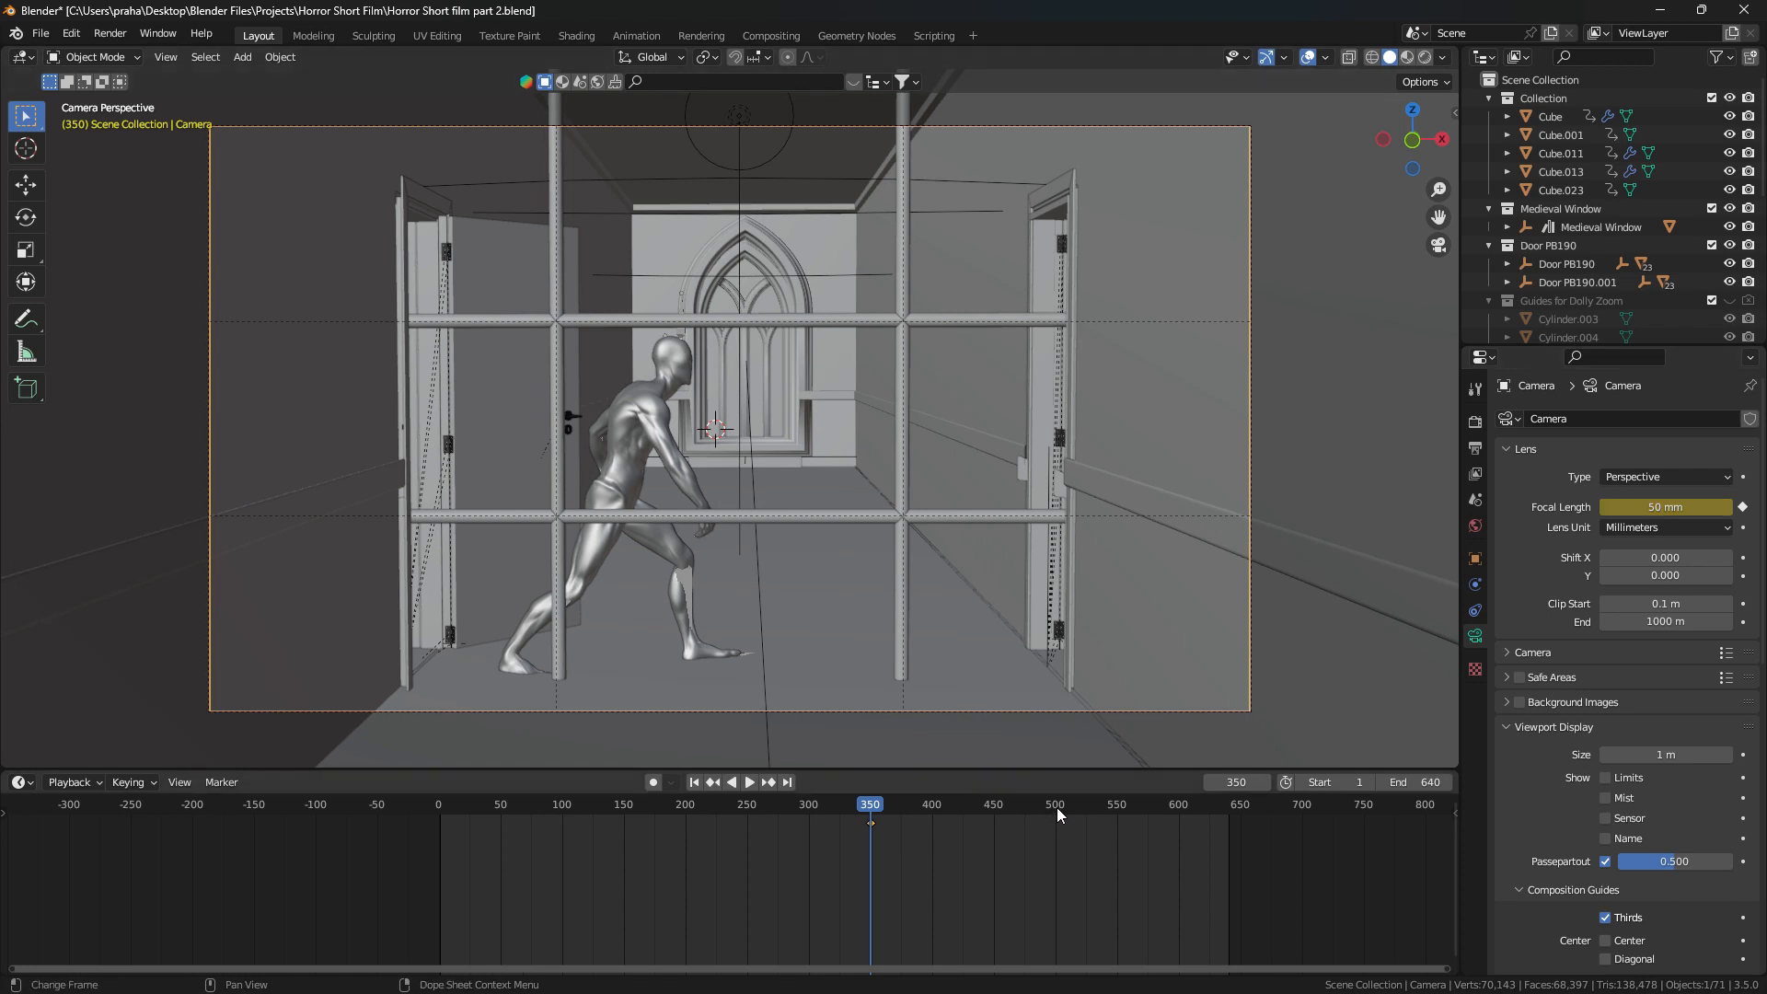
left_click(1055, 804)
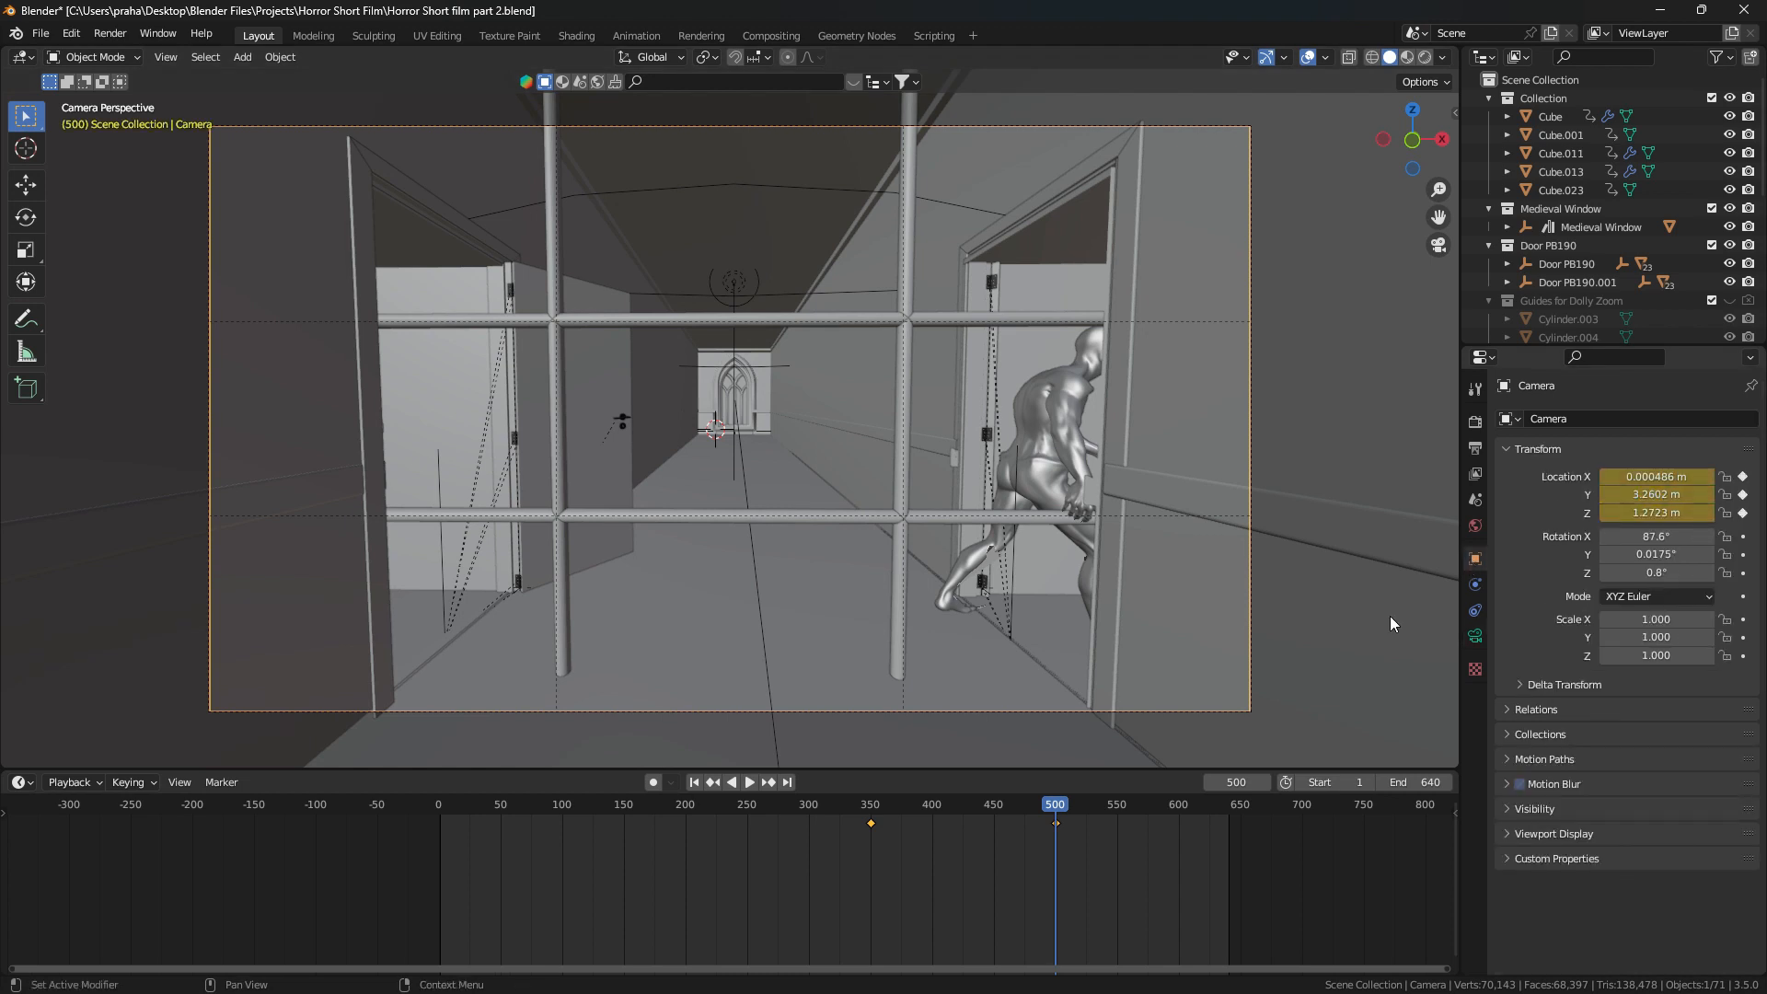
Play back the camera push through the rod grid, then stop and scrub the timeline
left_click(750, 781)
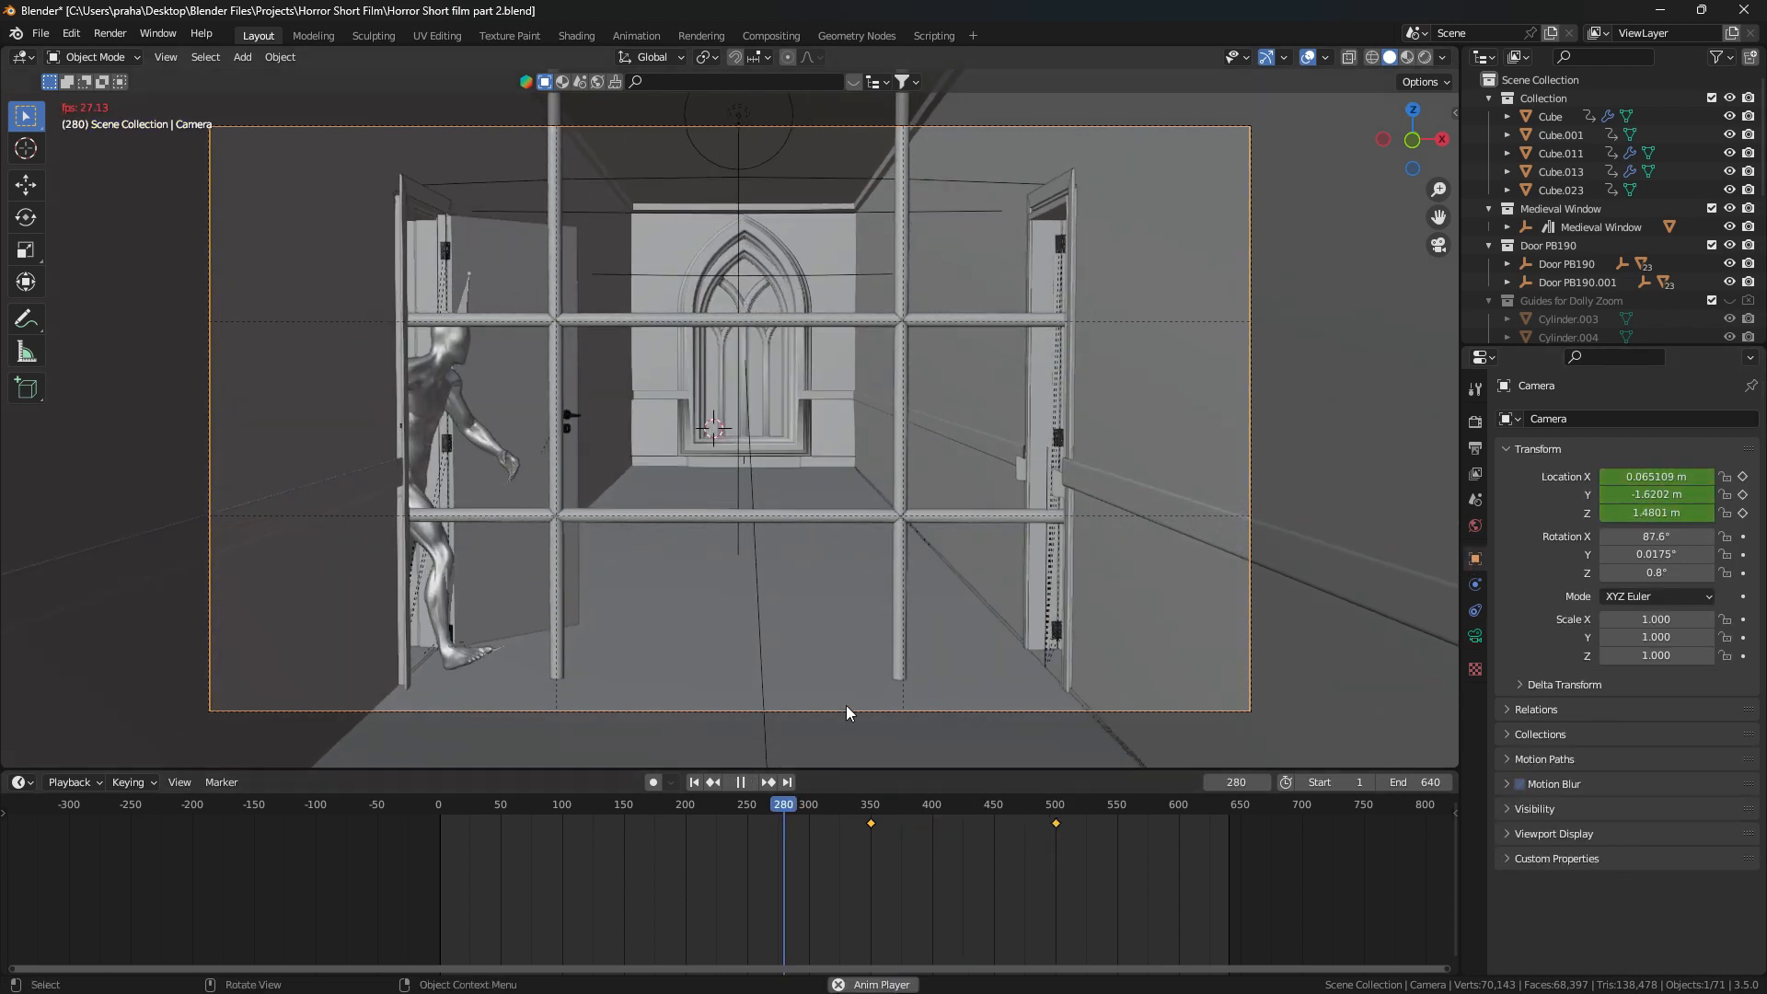
left_click(740, 782)
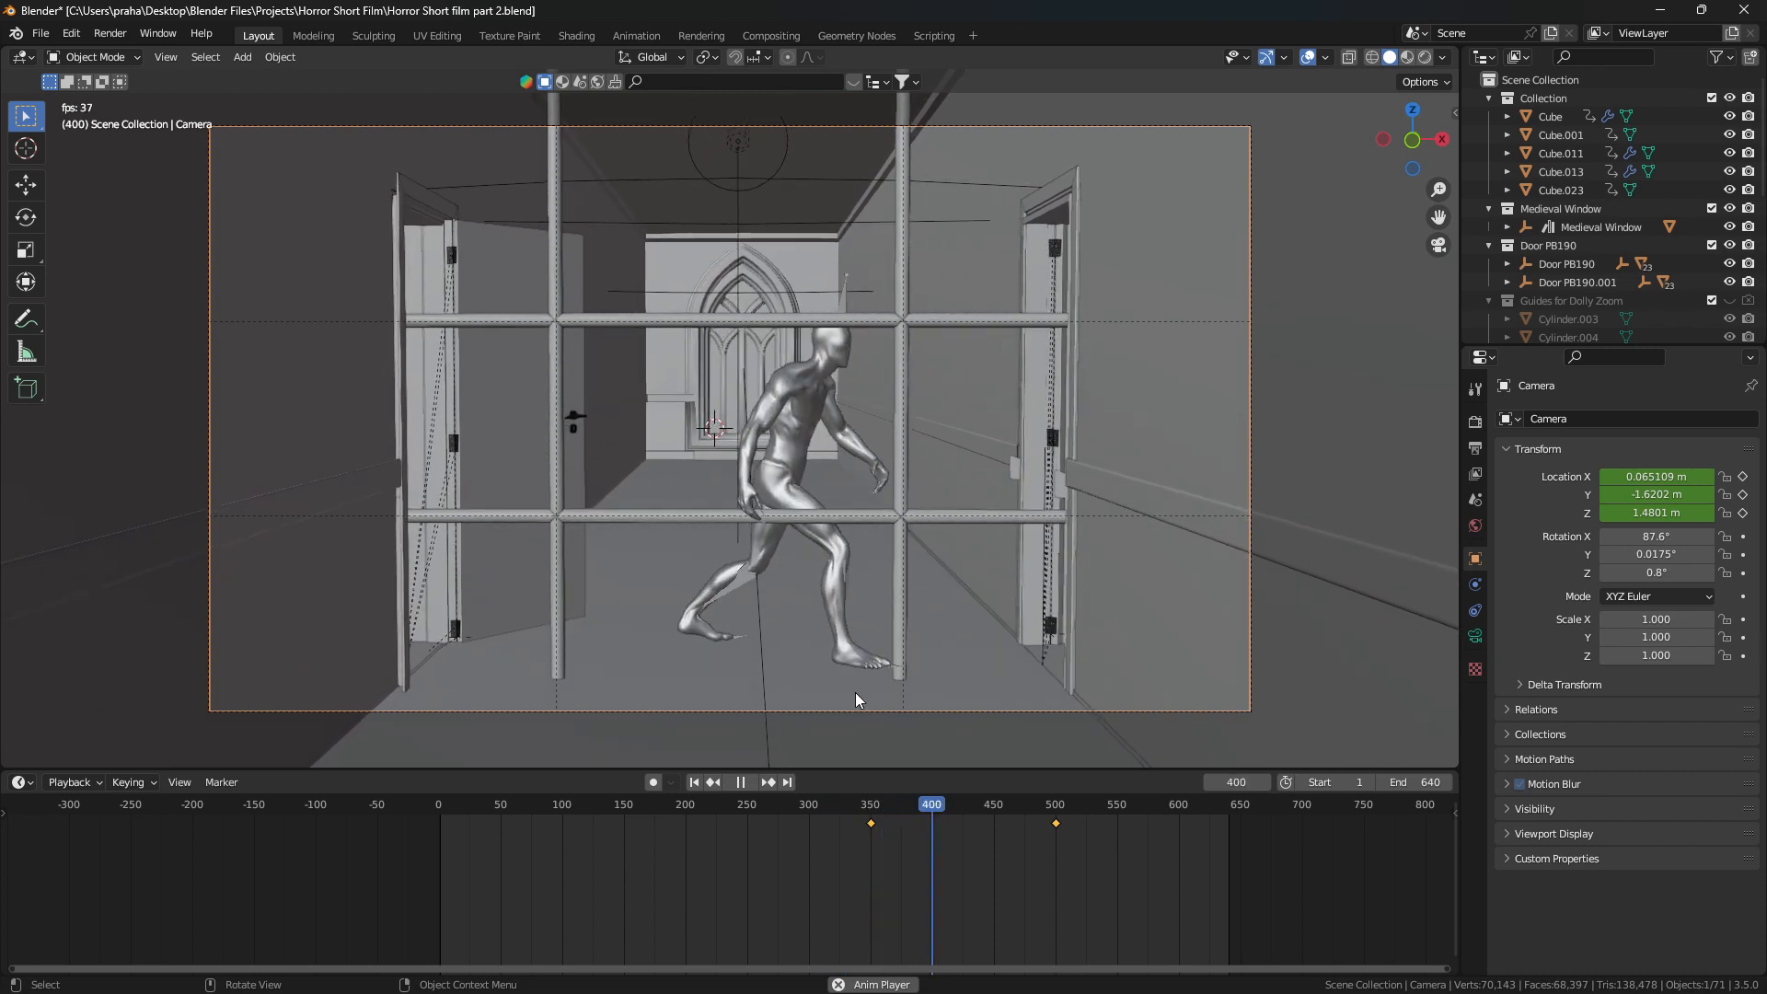
left_click(1002, 804)
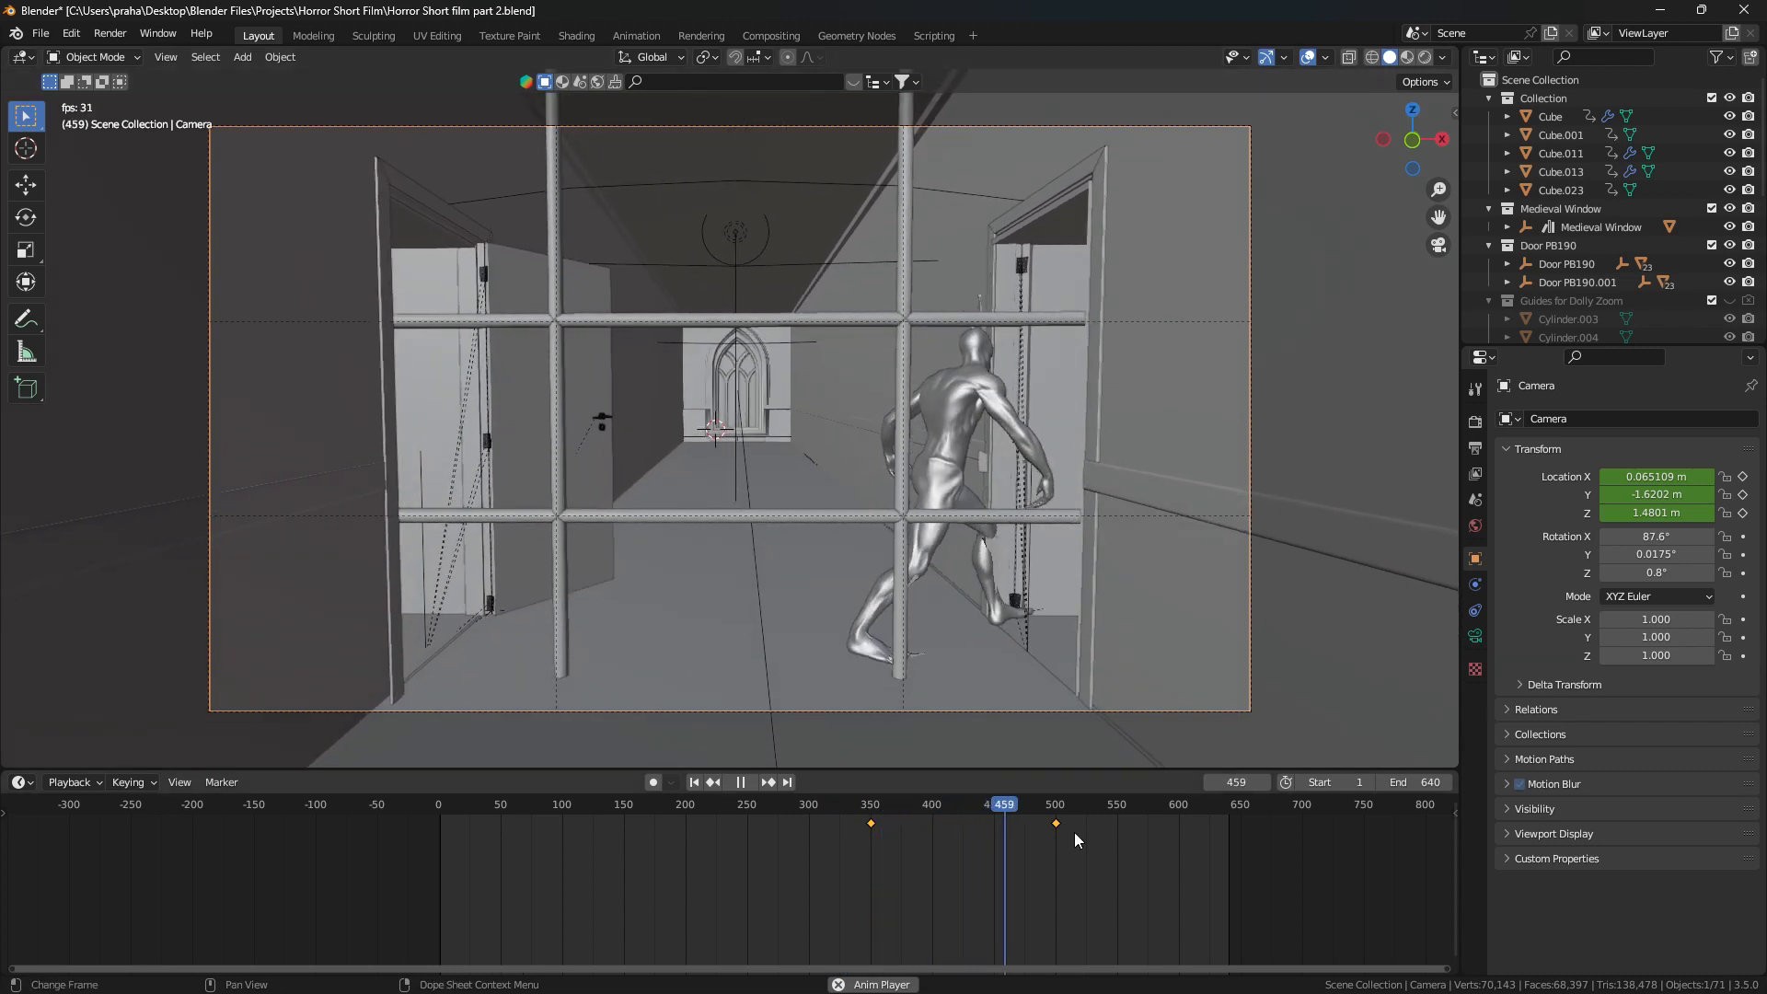